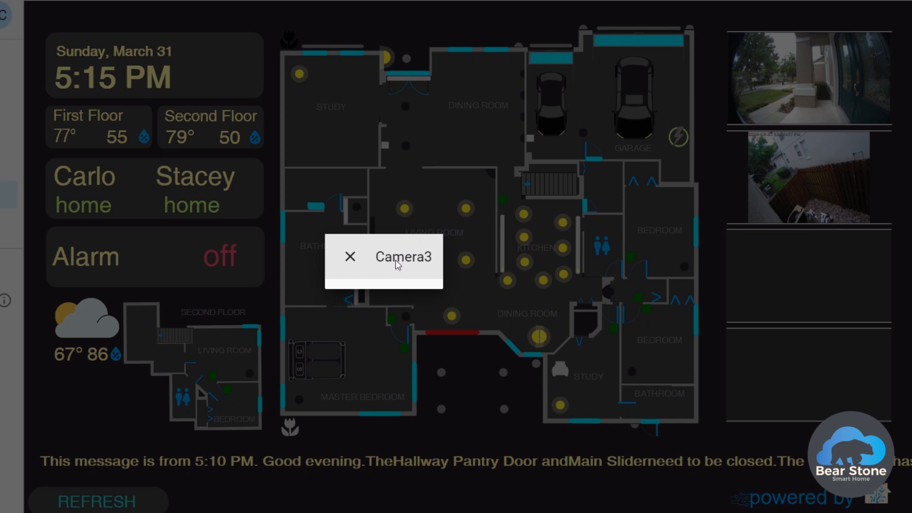
mouse_move(385, 285)
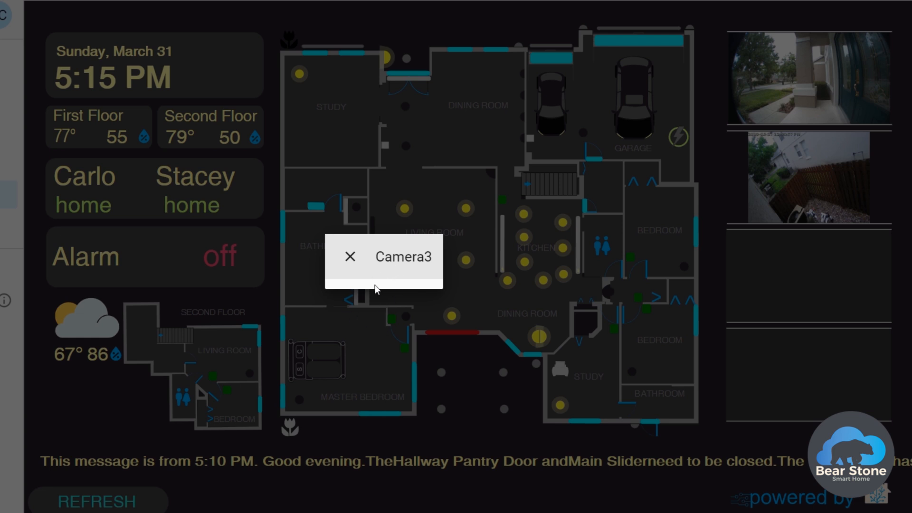
mouse_move(349, 259)
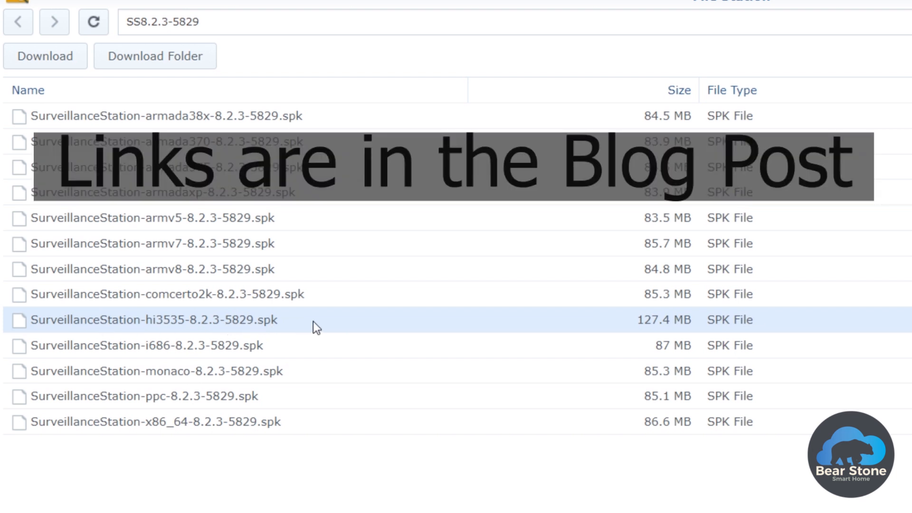
mouse_move(178, 329)
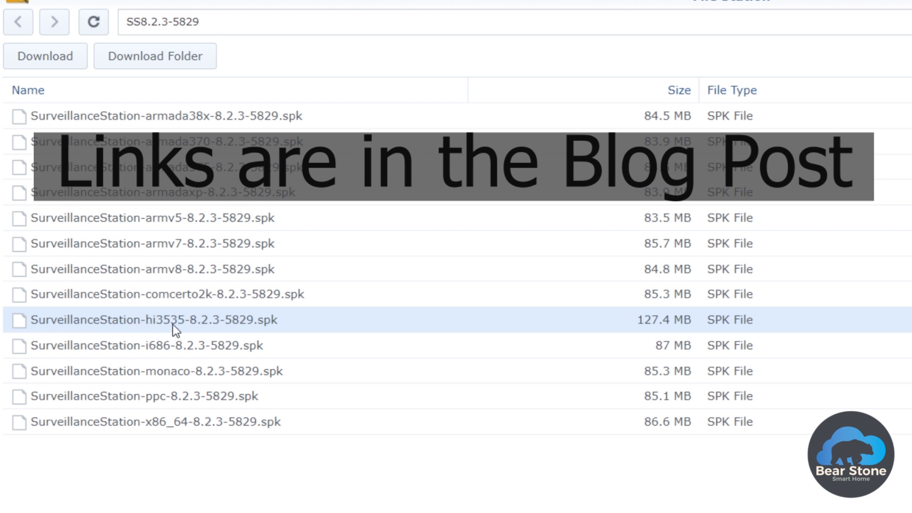
mouse_move(154, 328)
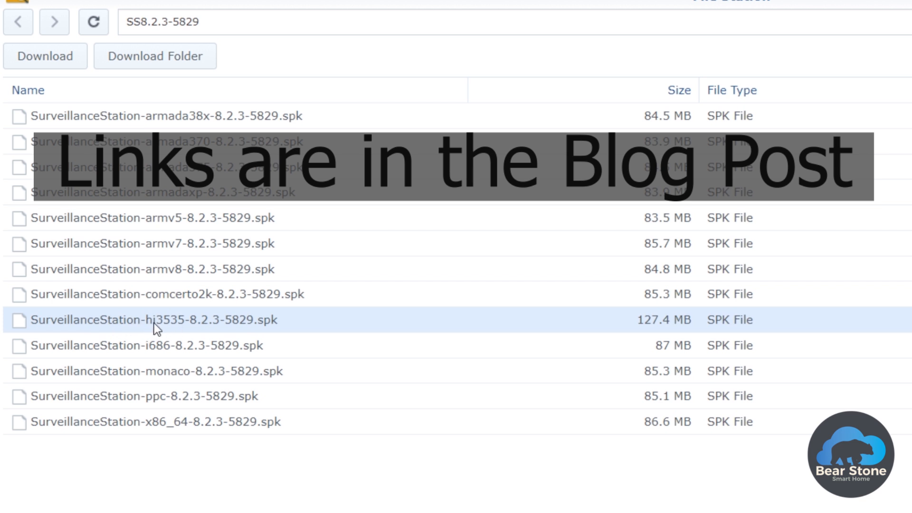
mouse_move(287, 324)
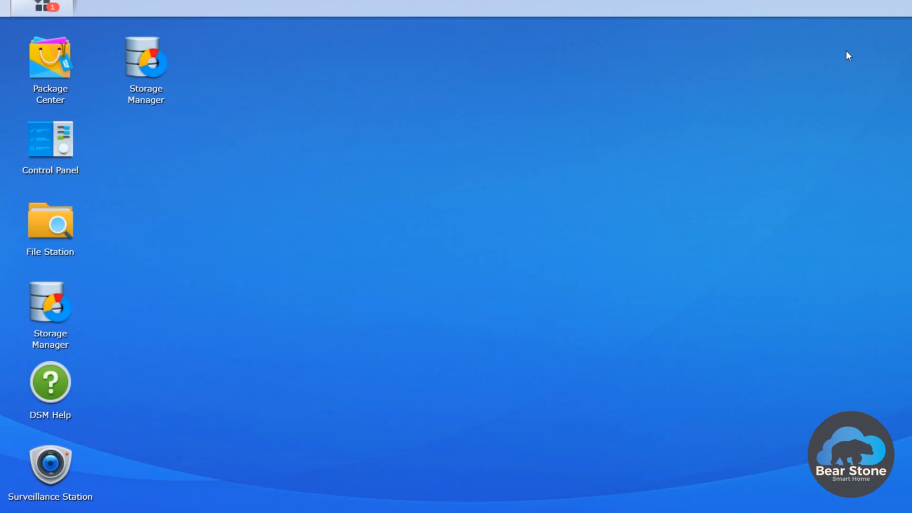
mouse_move(593, 172)
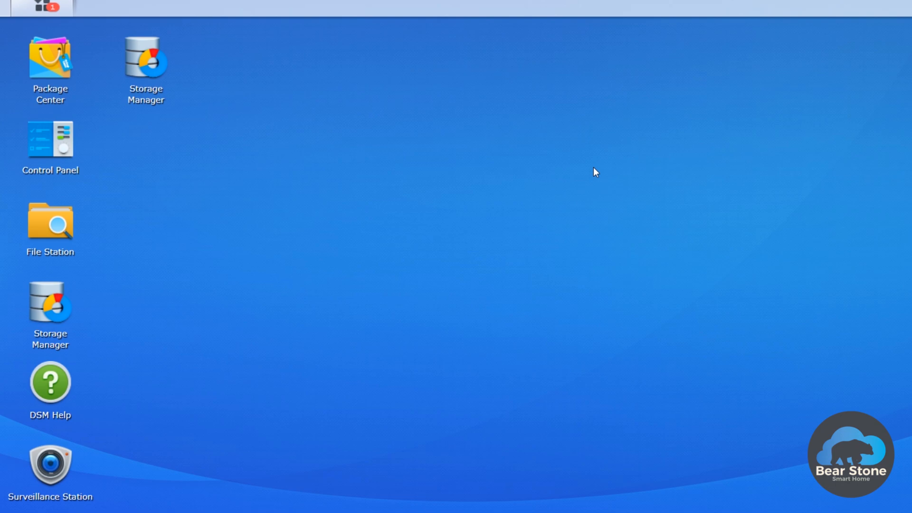
mouse_move(52, 465)
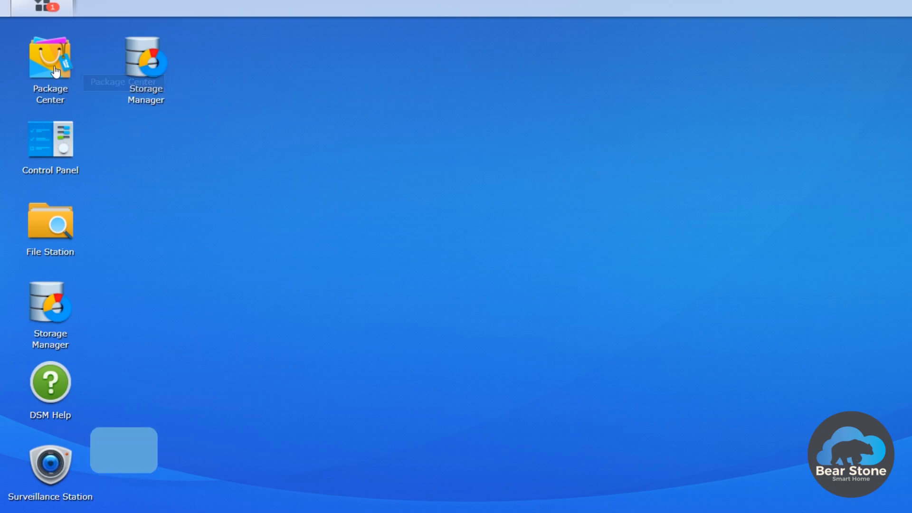
Launch Package Center from the desktop and show the All Packages catalogue
double_click(49, 56)
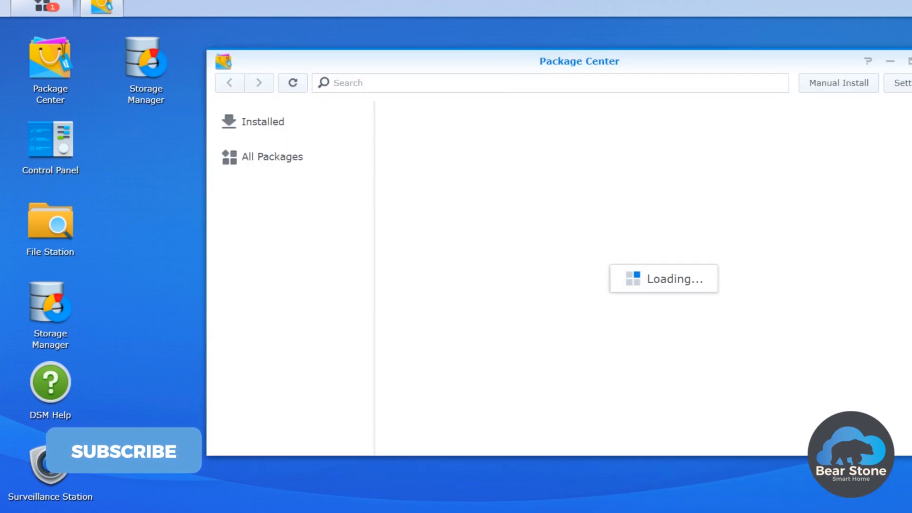
click(272, 156)
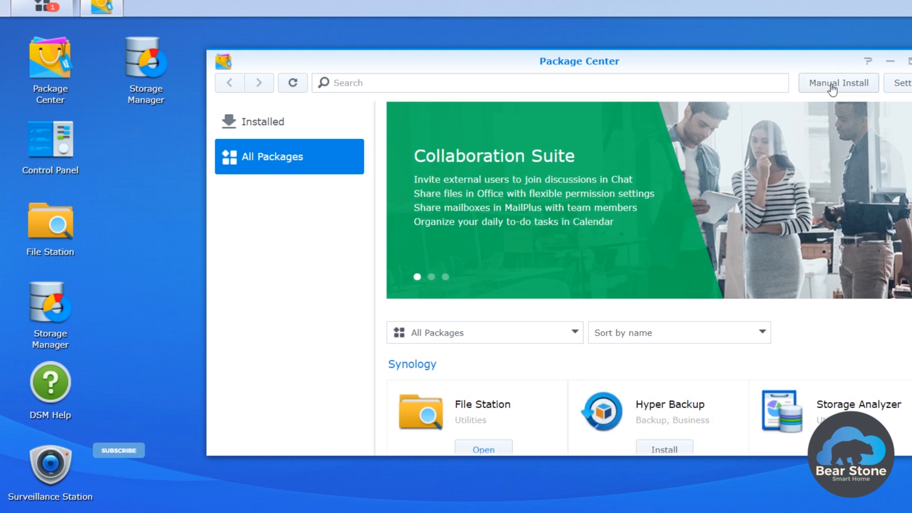
Start a manual install with SurveillanceStation-hi3535-8.2.3-5829.spk and proceed to the unknown-publisher prompt
click(838, 83)
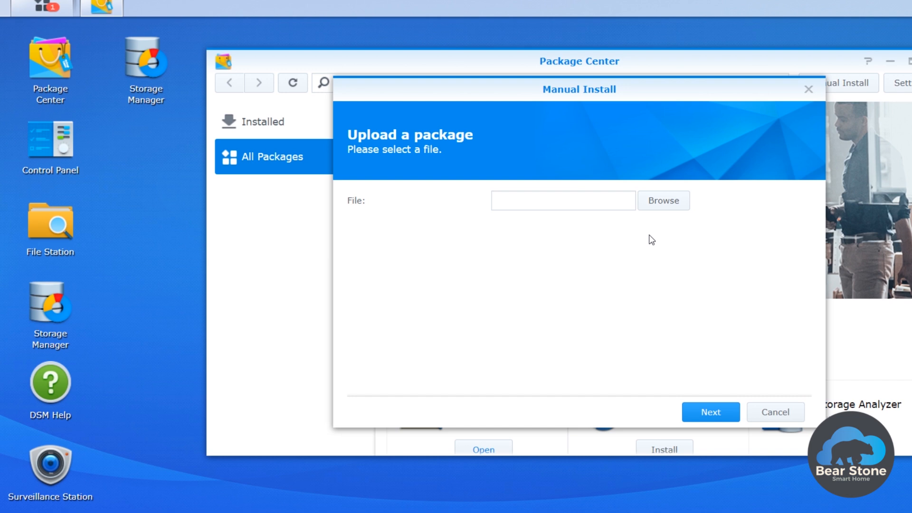
click(663, 201)
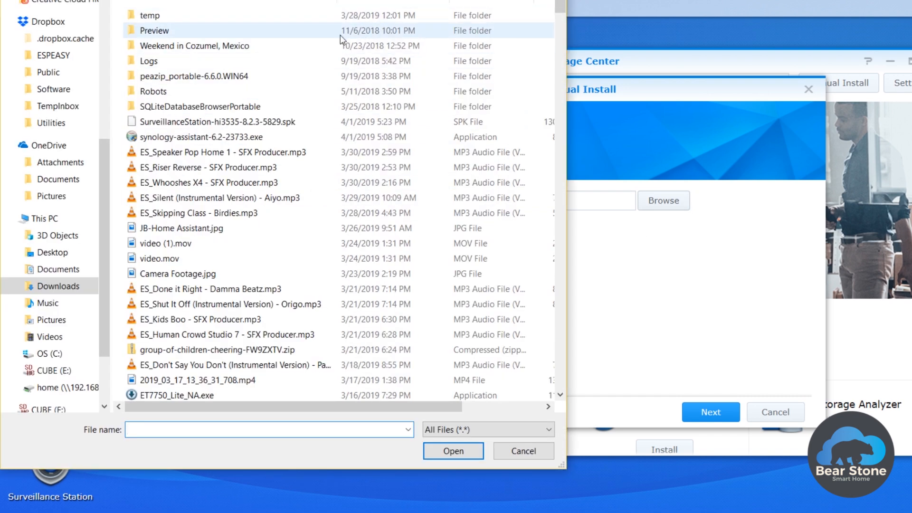
click(223, 122)
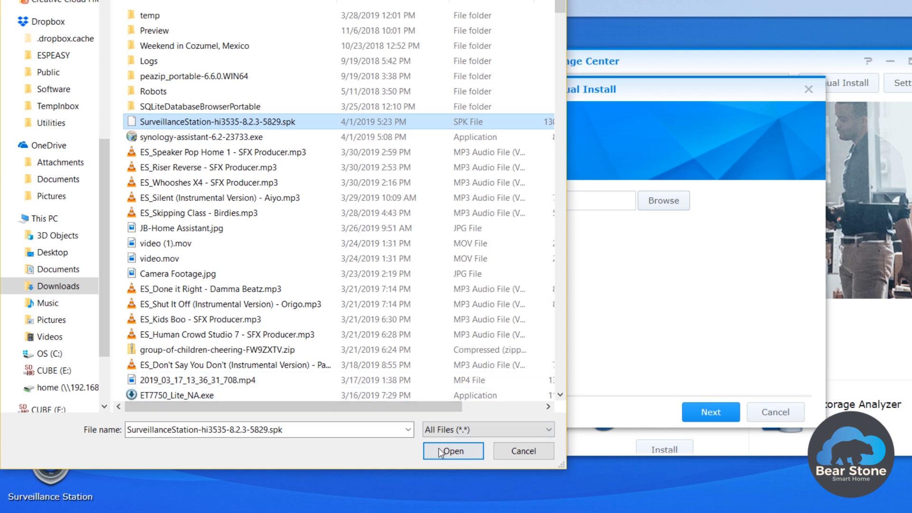
click(453, 450)
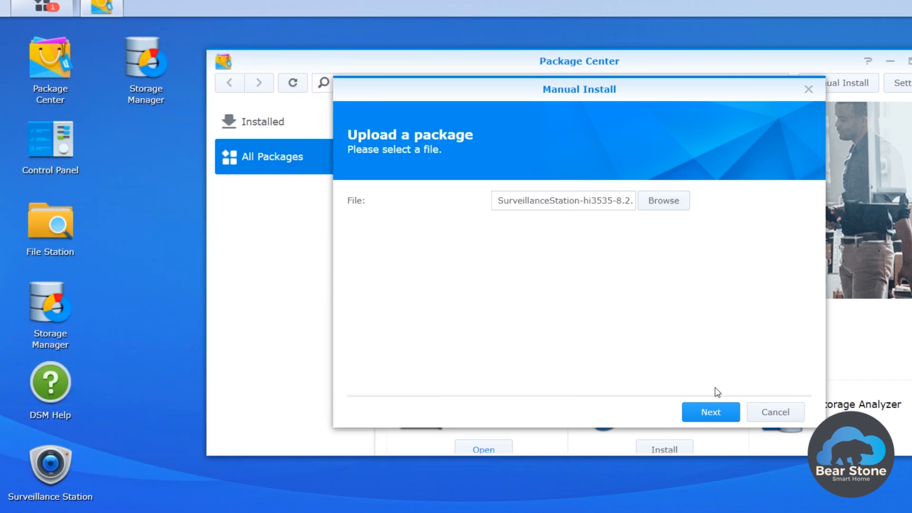
click(711, 411)
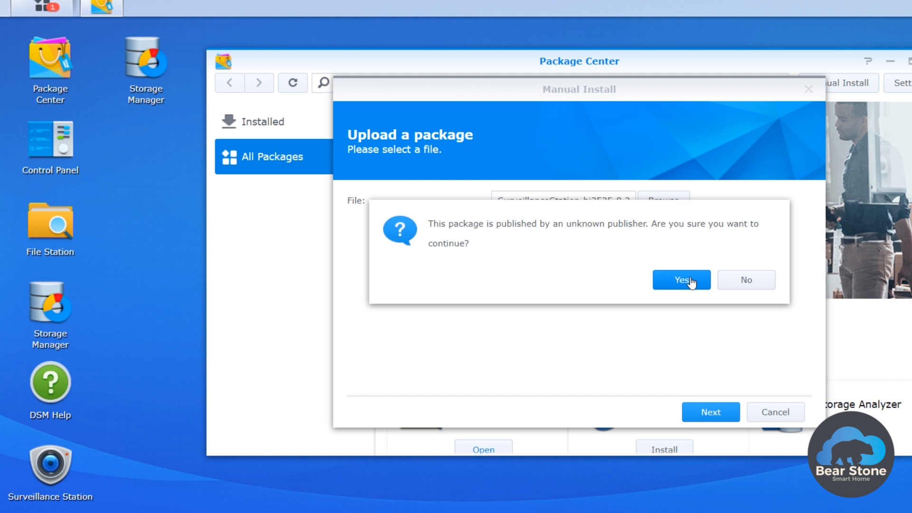
Accept the unknown-publisher warning, review the settings and apply the Surveillance Station 8.2.3-5829 update
click(681, 279)
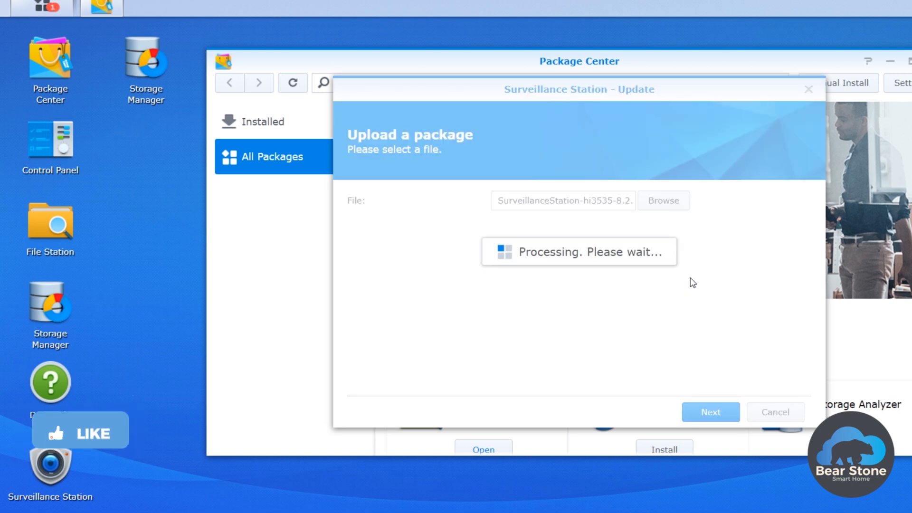
click(710, 411)
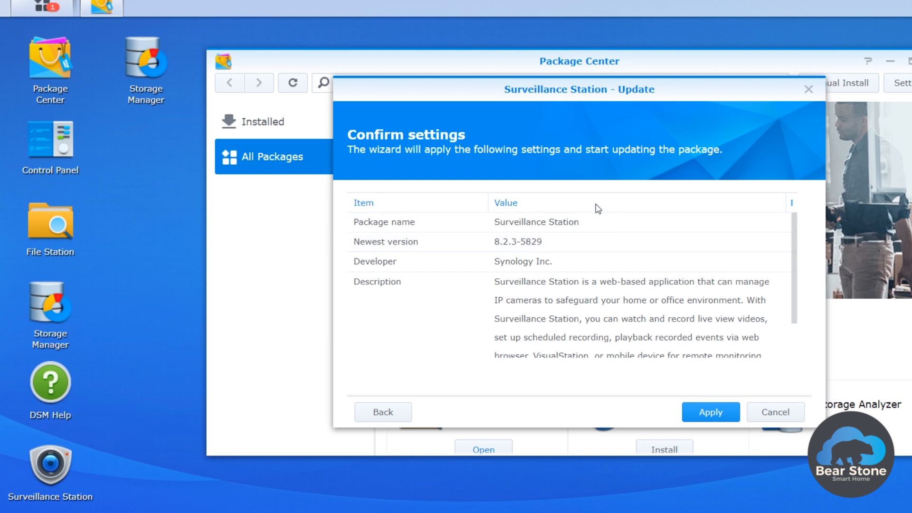
mouse_move(711, 261)
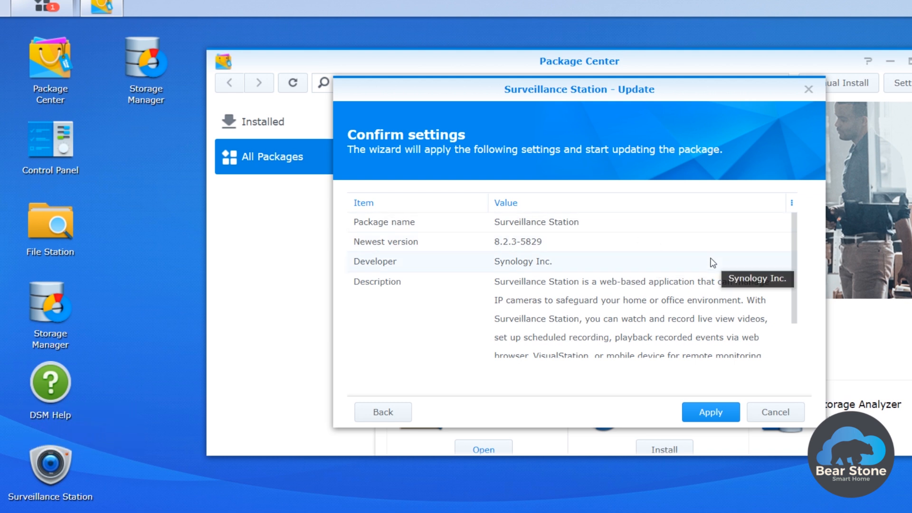
mouse_move(529, 248)
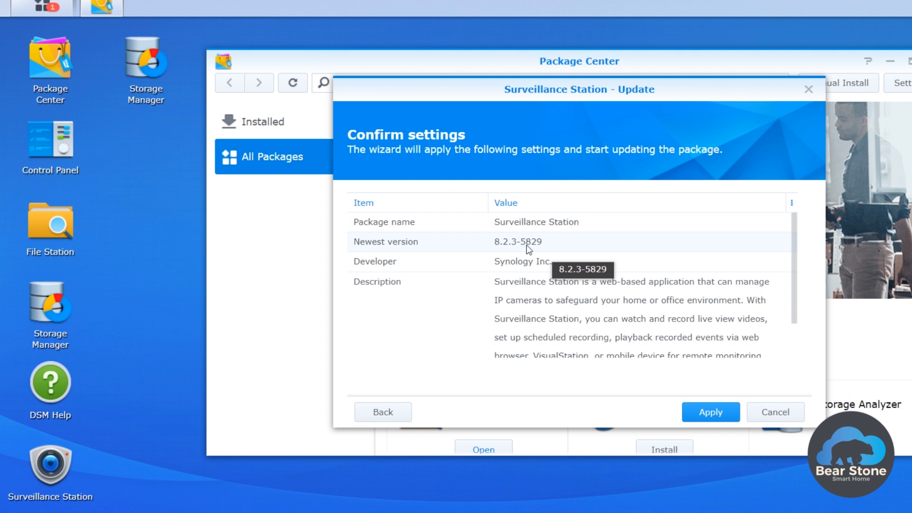
mouse_move(539, 249)
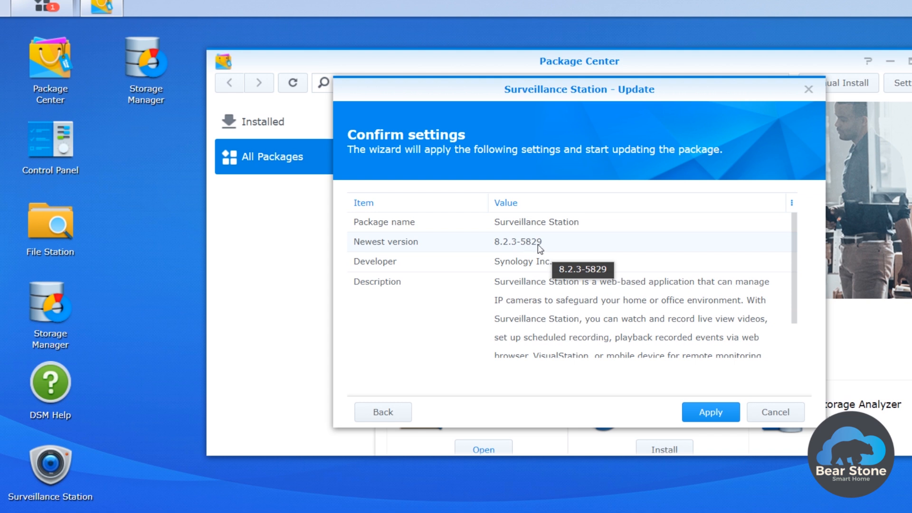
mouse_move(532, 247)
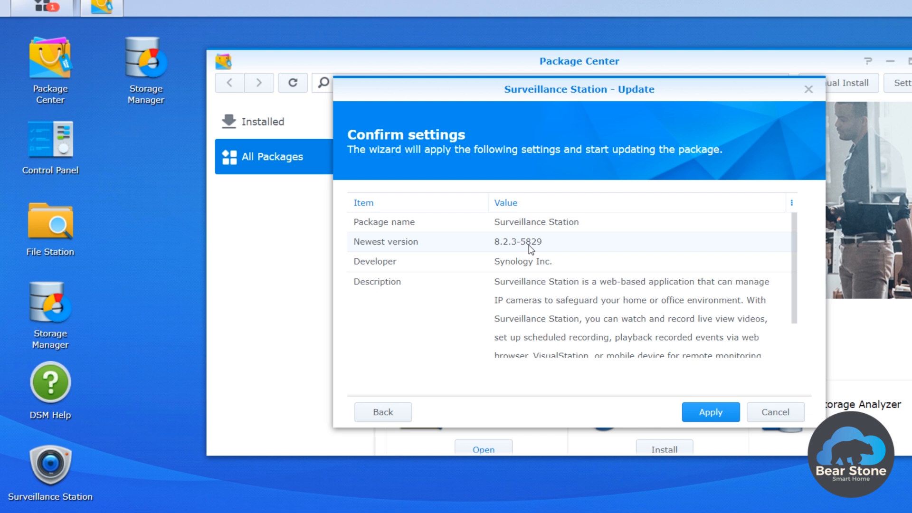
scroll(down, 3)
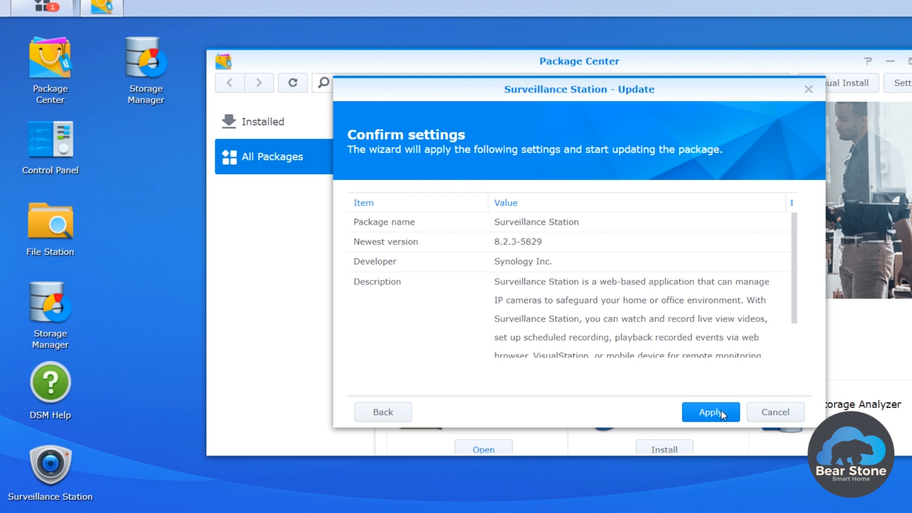
click(710, 412)
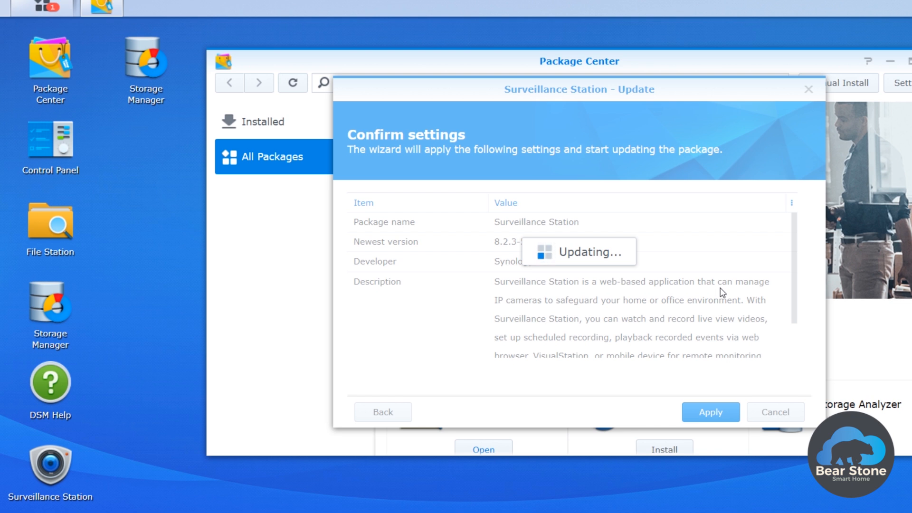
mouse_move(121, 148)
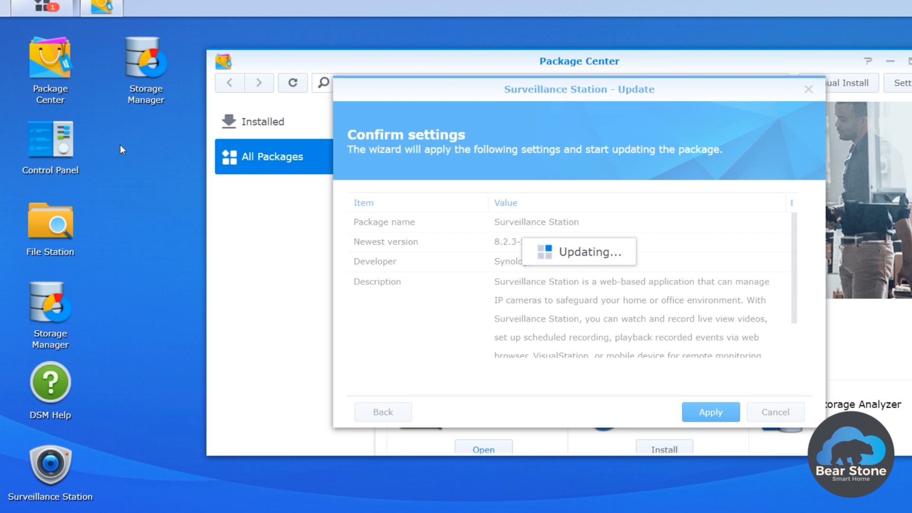
mouse_move(137, 173)
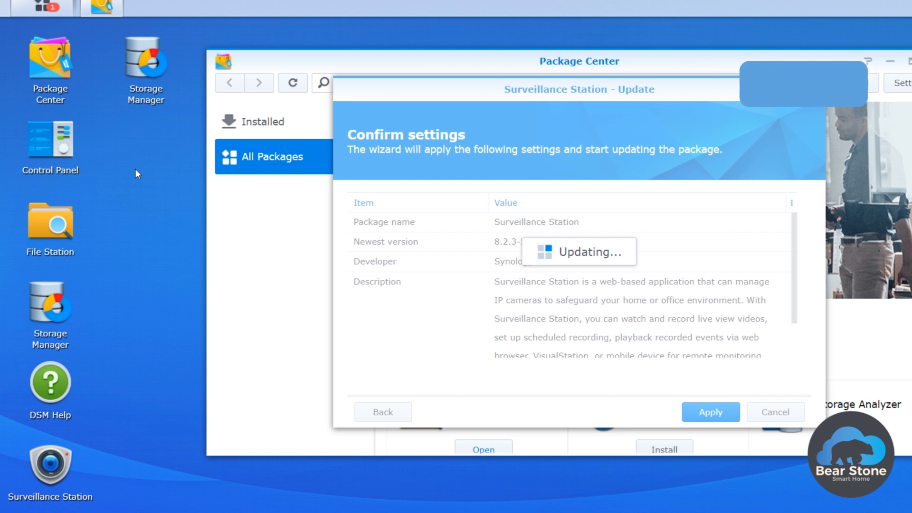
Finish the update, view the installed packages and launch the updated Surveillance Station
click(710, 411)
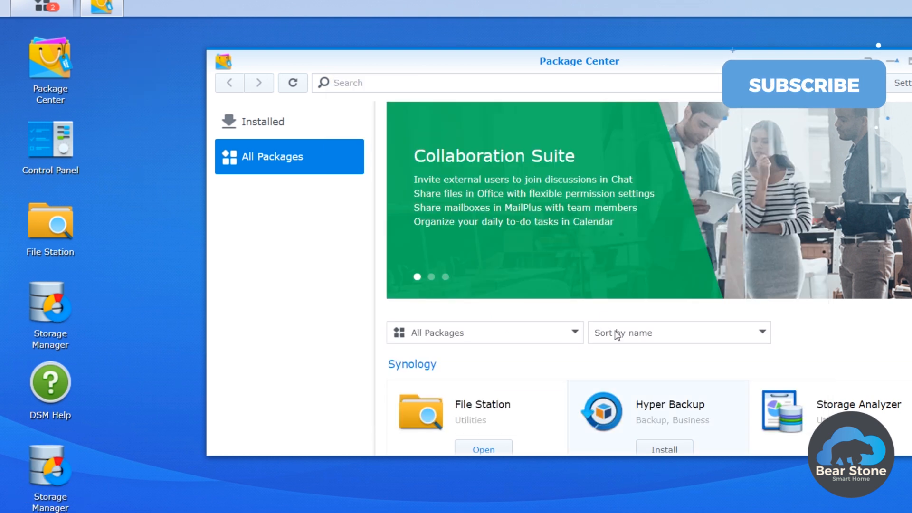
mouse_move(248, 122)
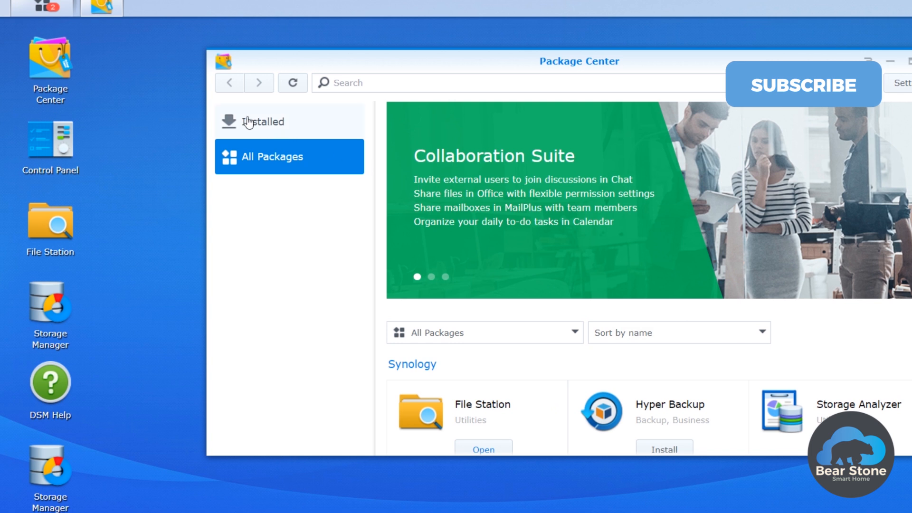
click(263, 122)
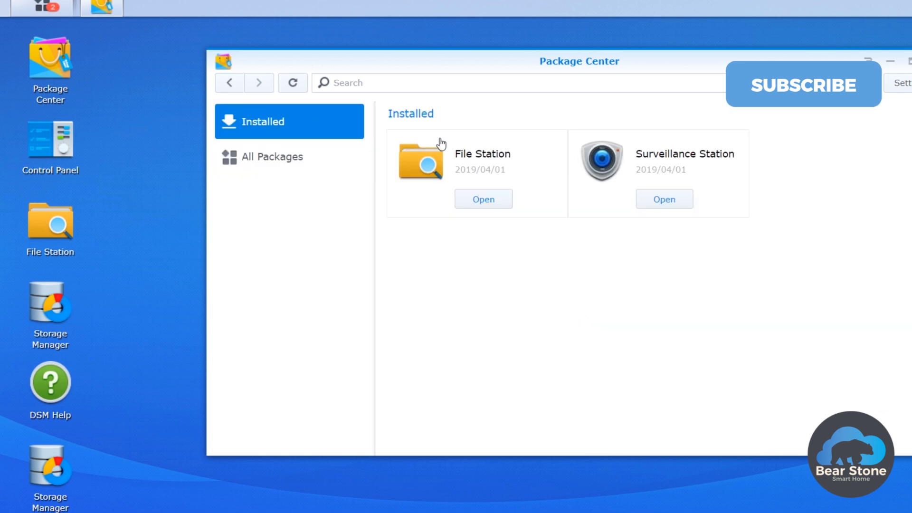
mouse_move(651, 172)
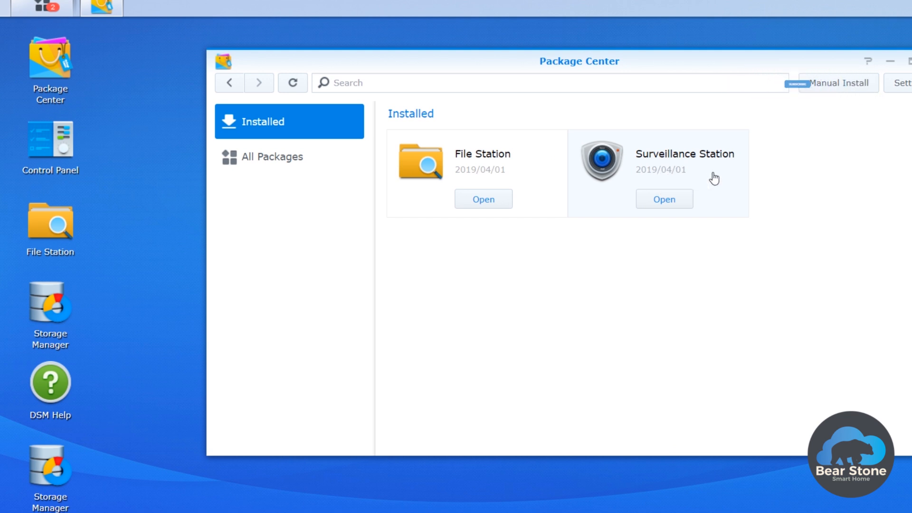
click(663, 199)
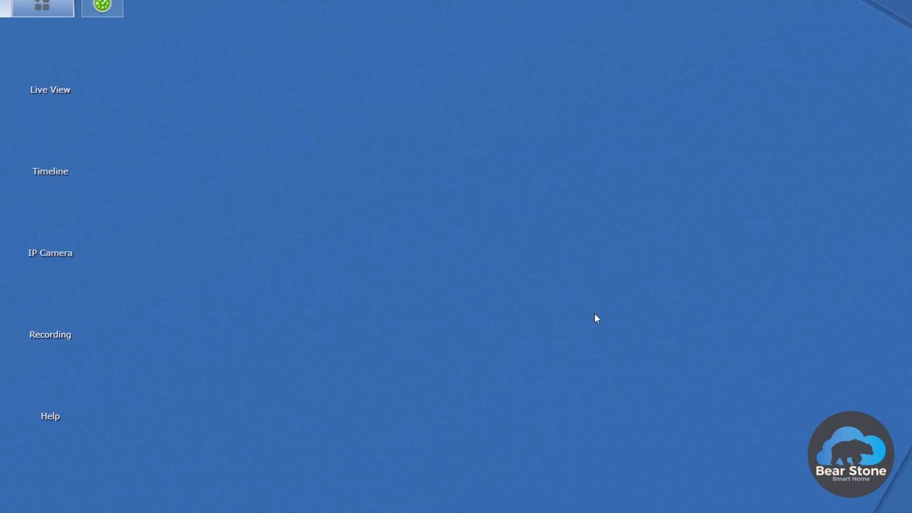
mouse_move(257, 198)
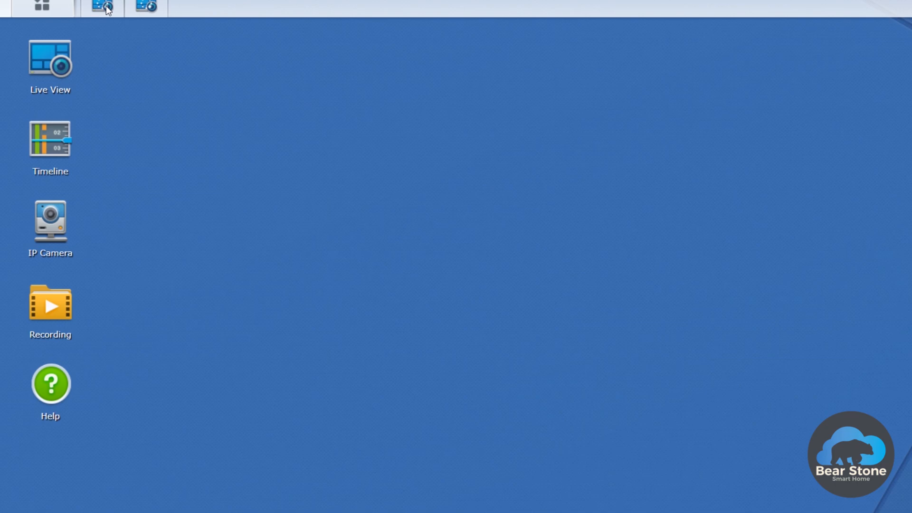
Show Live View streaming Camera3 and Camera2 while Camera4 has no feed
click(98, 8)
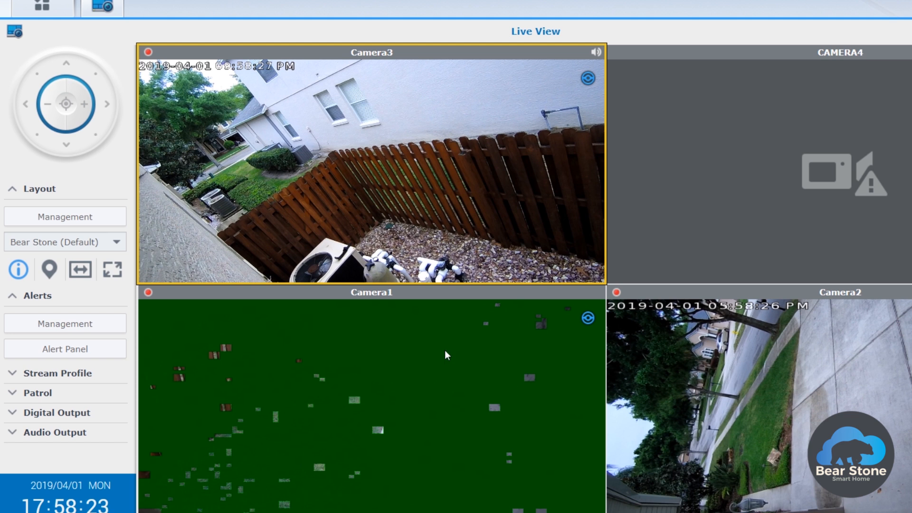
mouse_move(454, 392)
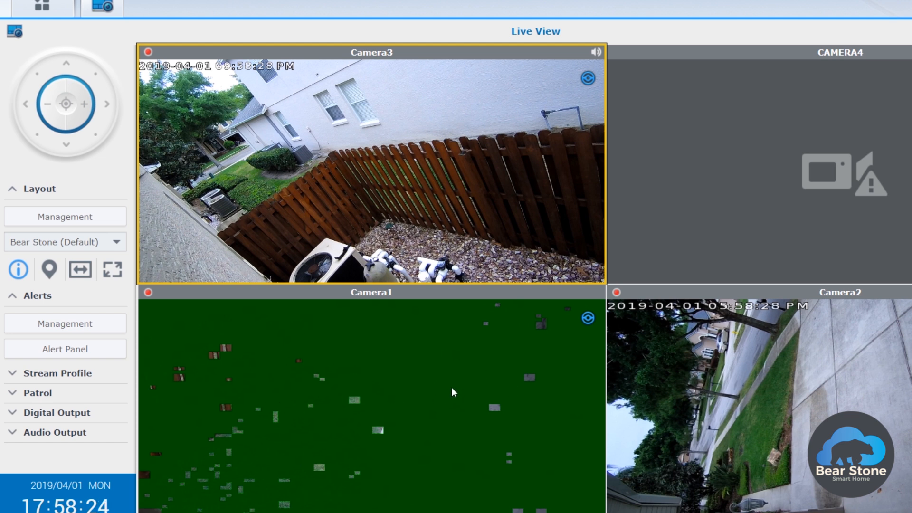
mouse_move(452, 300)
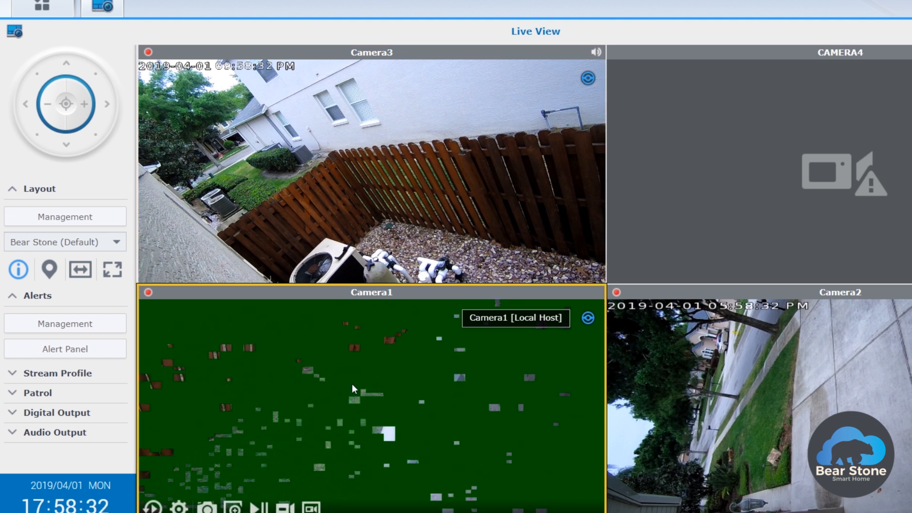
mouse_move(716, 353)
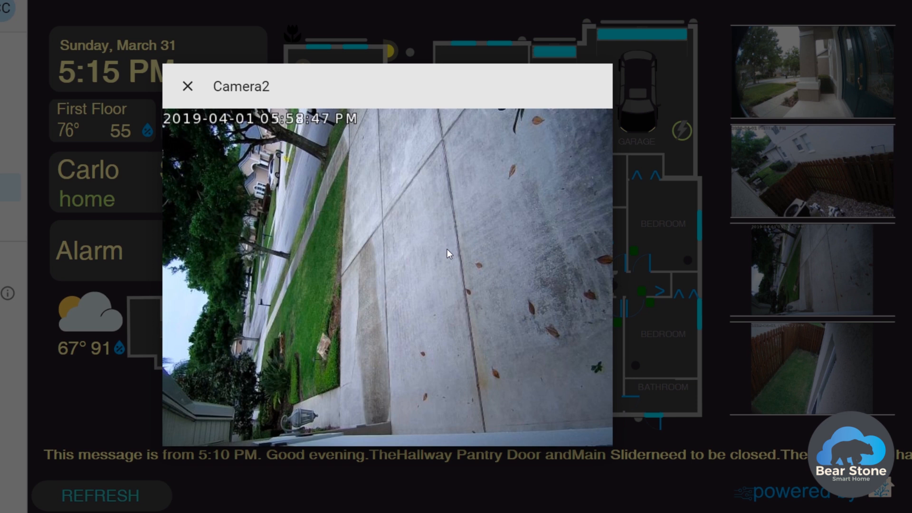
mouse_move(355, 141)
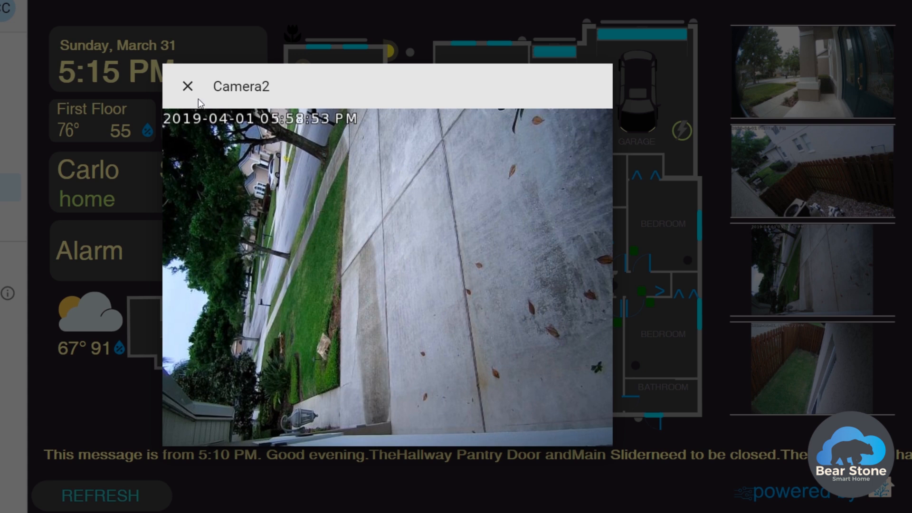
Close the Camera2 popup and enlarge the Camera3 stream on the floor-plan dashboard
click(188, 85)
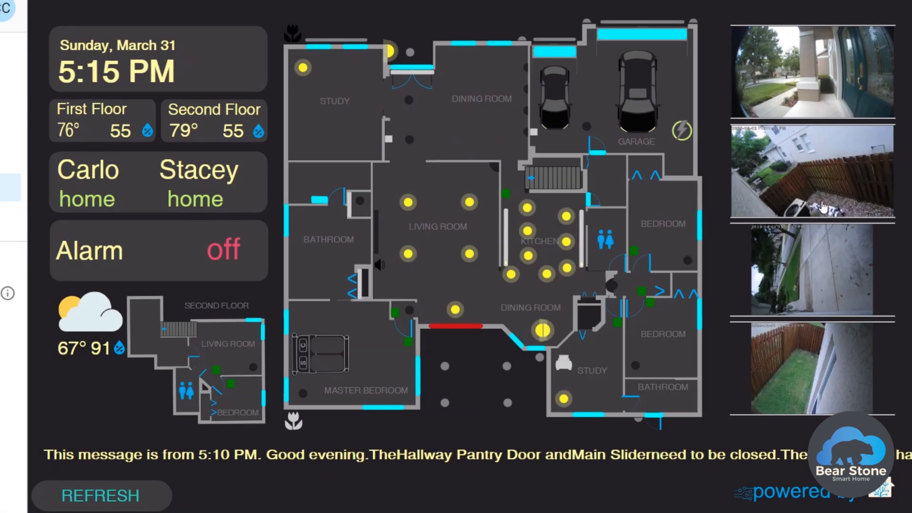
click(810, 175)
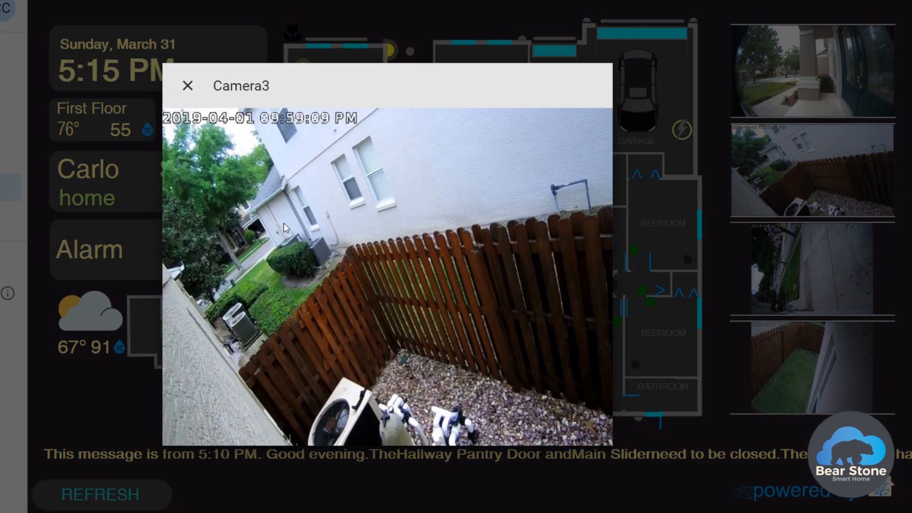